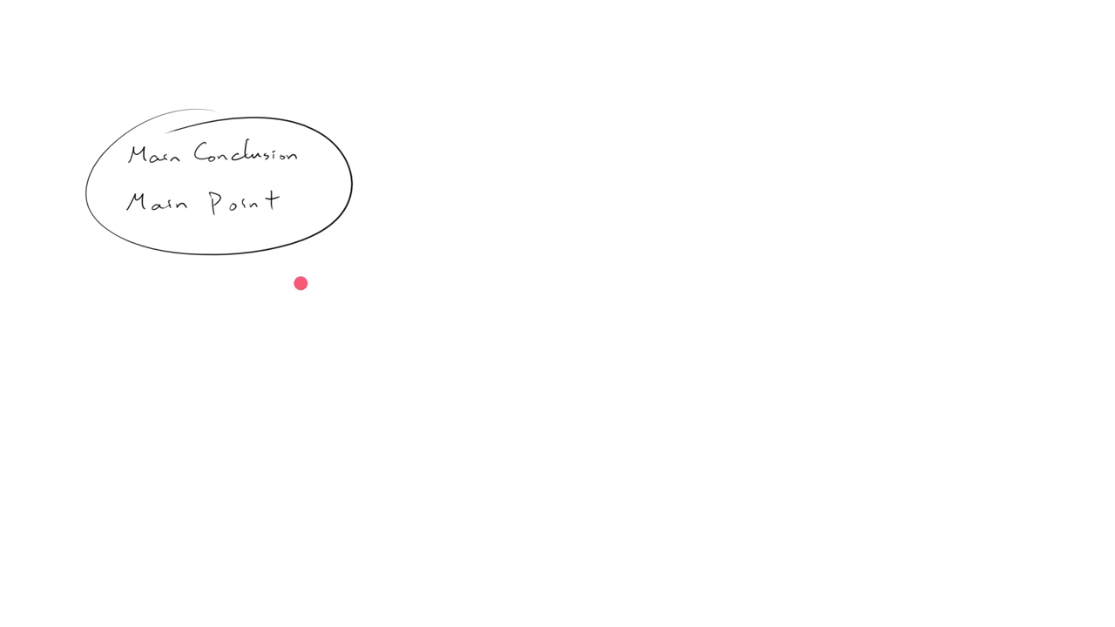
{"action": "mouse_move", "coordinate": [596, 274]}
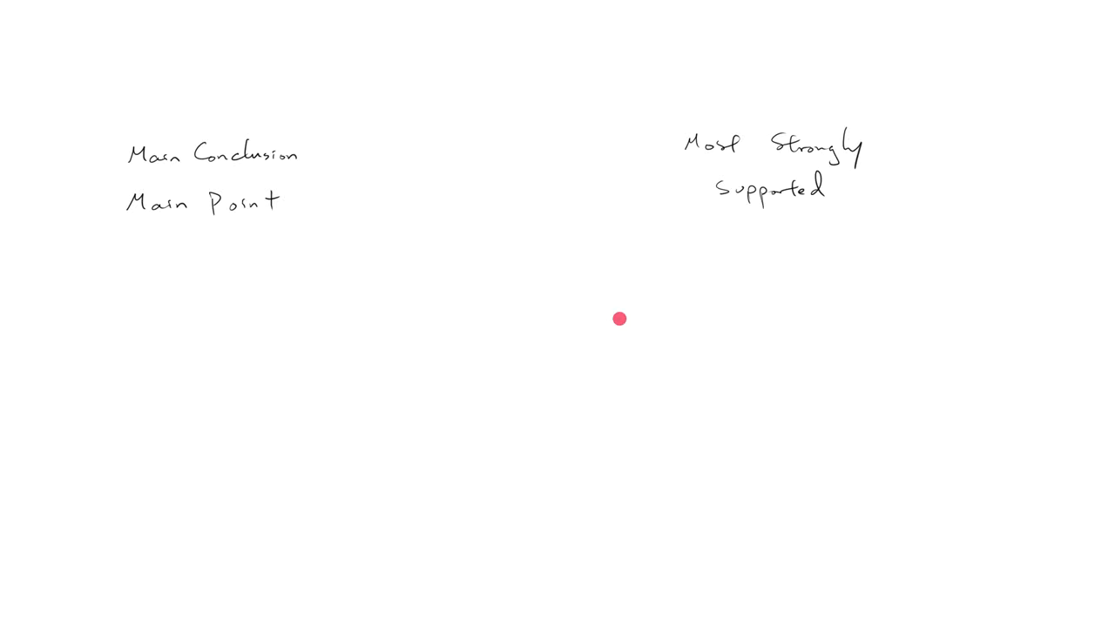
Erase the ellipse around 'Main Conclusion / Main Point' and write 'Most Strongly Supported' beside it
{"action": "left_click_drag", "start_coordinate": [226, 268], "coordinate": [607, 302]}
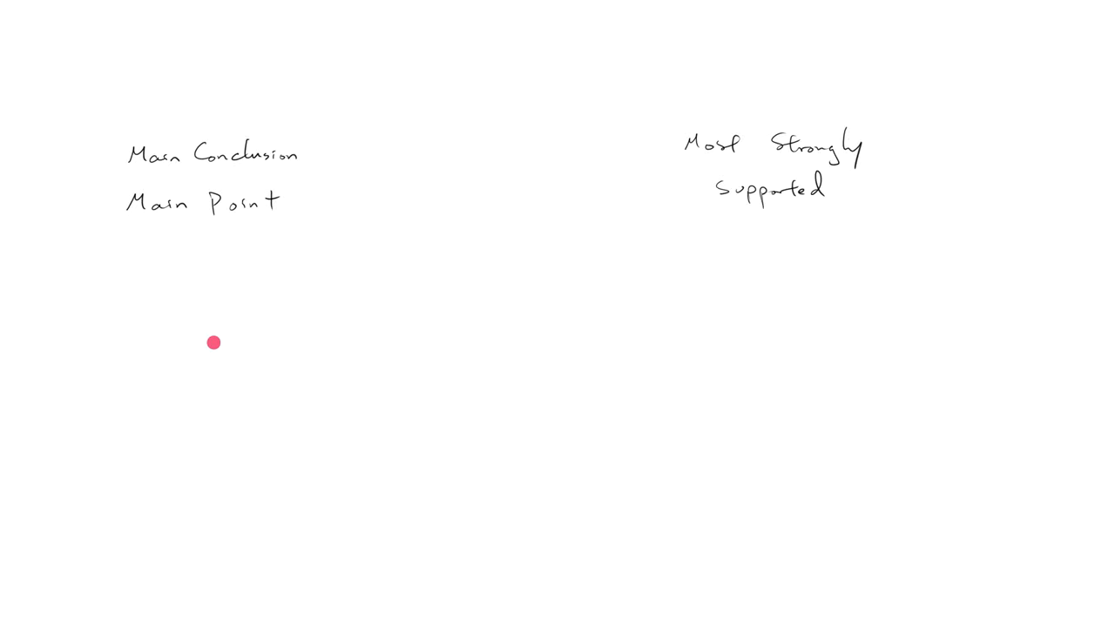
{"action": "mouse_move", "coordinate": [227, 298]}
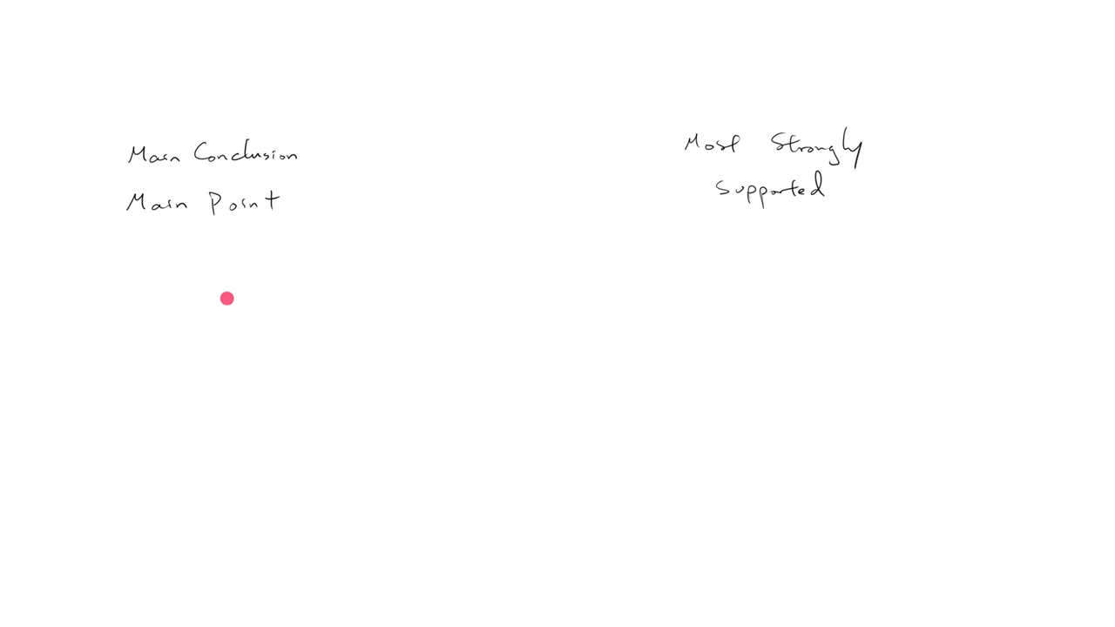
Write P above C with a curved arrow, then erase the scratch column of Cs
{"action": "type", "text": "P"}
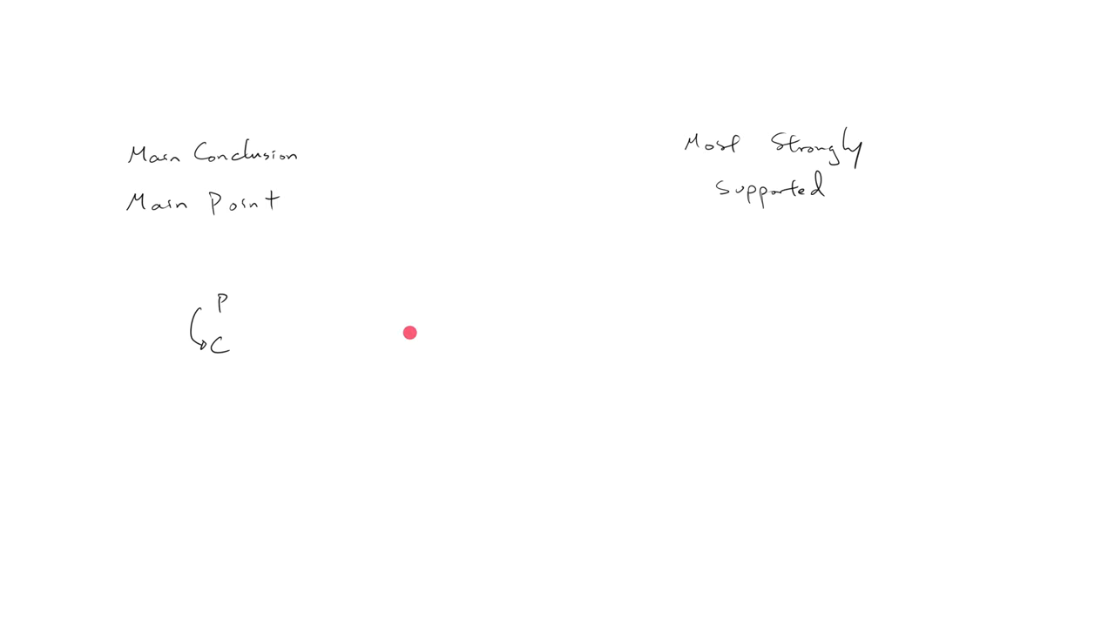
{"action": "mouse_move", "coordinate": [360, 295]}
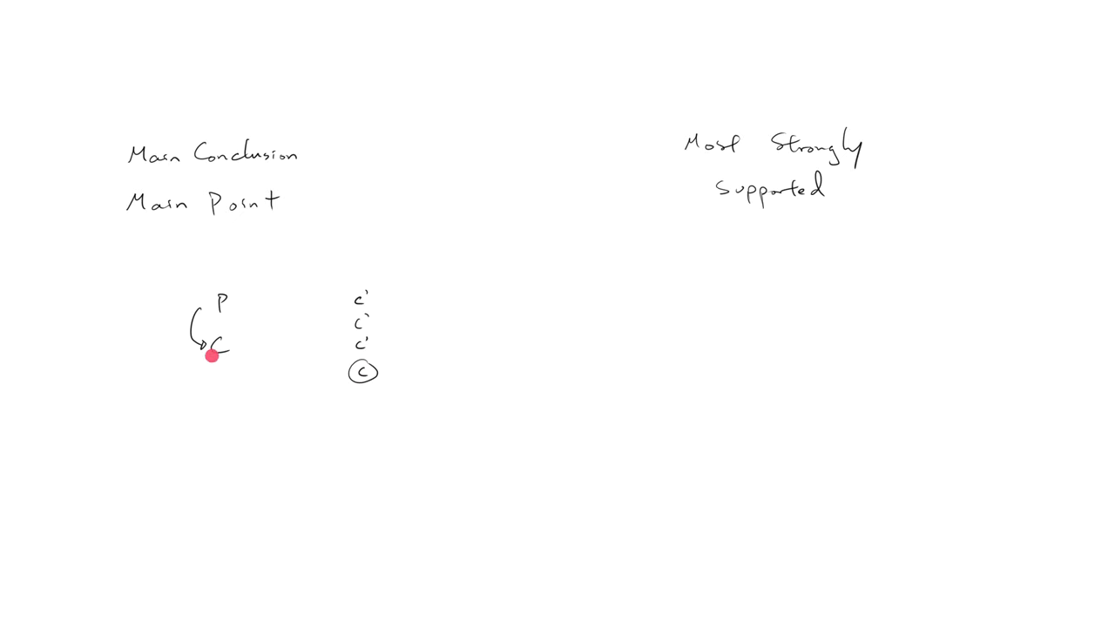
{"action": "left_click_drag", "start_coordinate": [209, 344], "coordinate": [362, 371]}
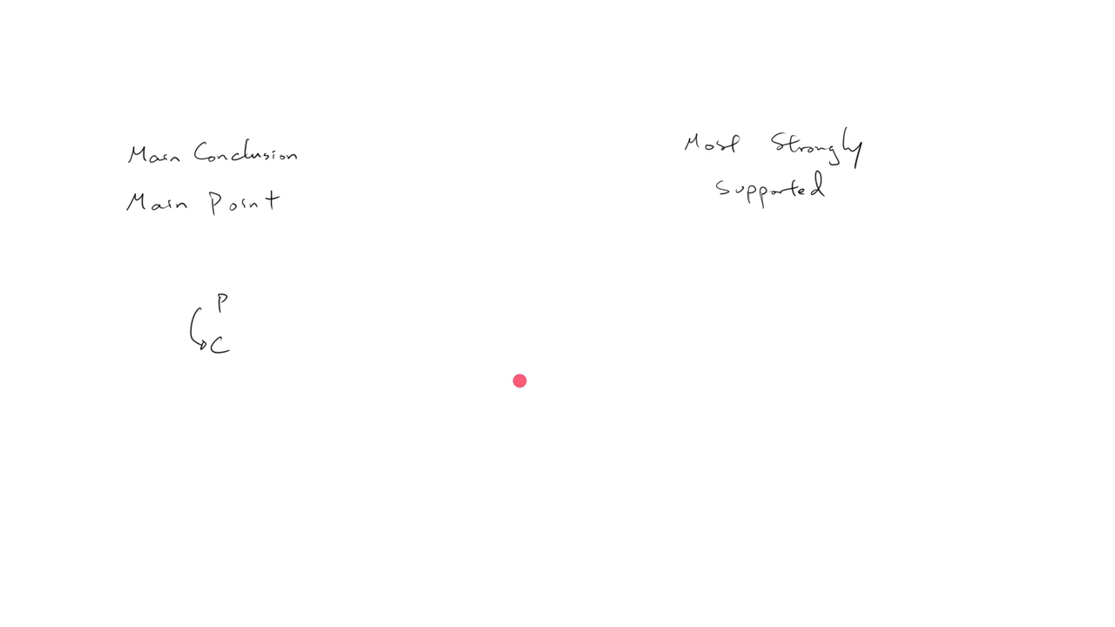
{"action": "mouse_move", "coordinate": [756, 285]}
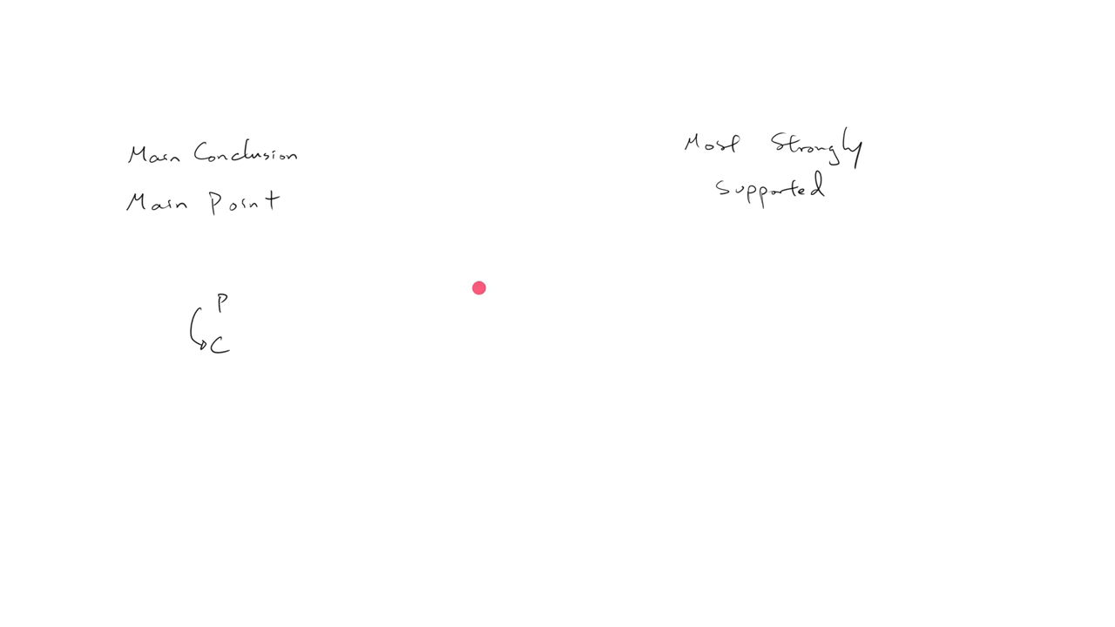
Write P with a downward arrow to a blank underline, and list letters A–E beside it
{"action": "type", "text": "P"}
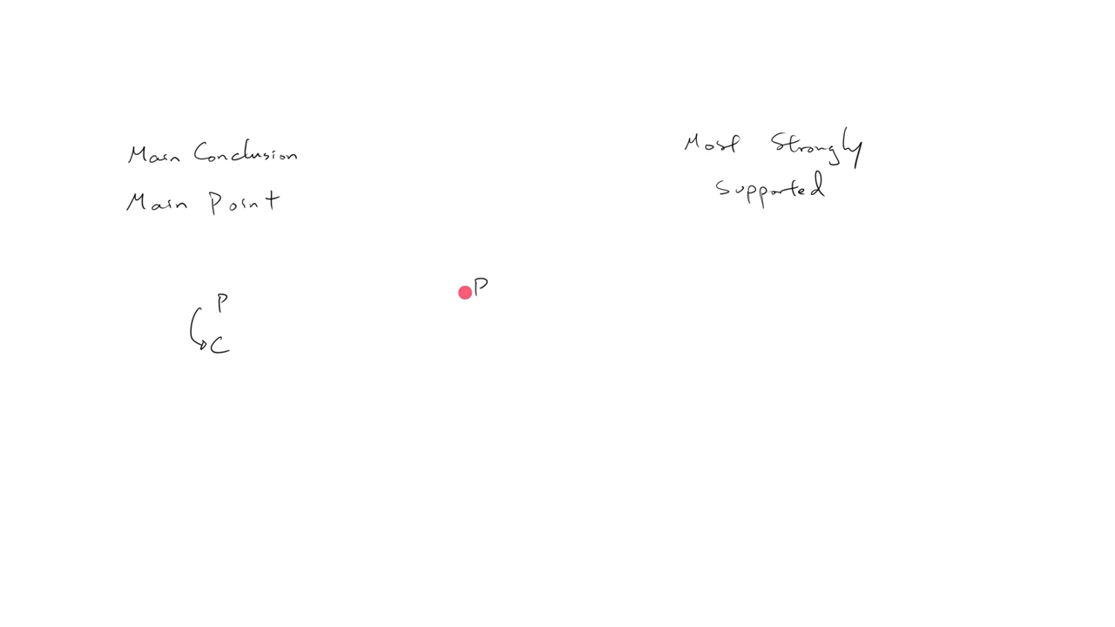
{"action": "left_click_drag", "start_coordinate": [465, 290], "coordinate": [464, 337]}
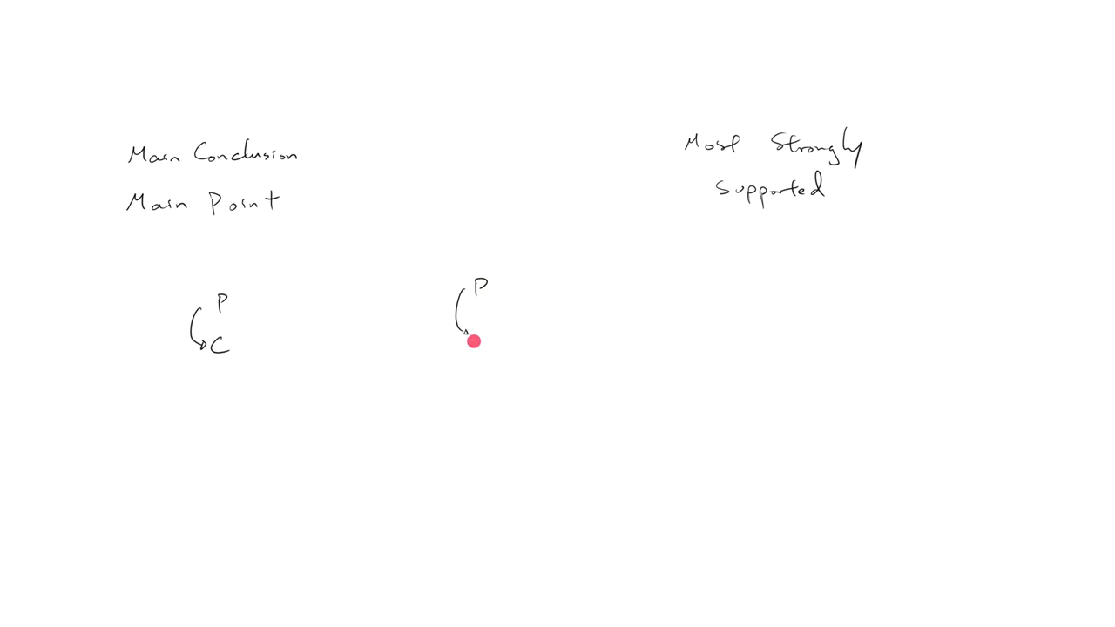
{"action": "mouse_move", "coordinate": [490, 333]}
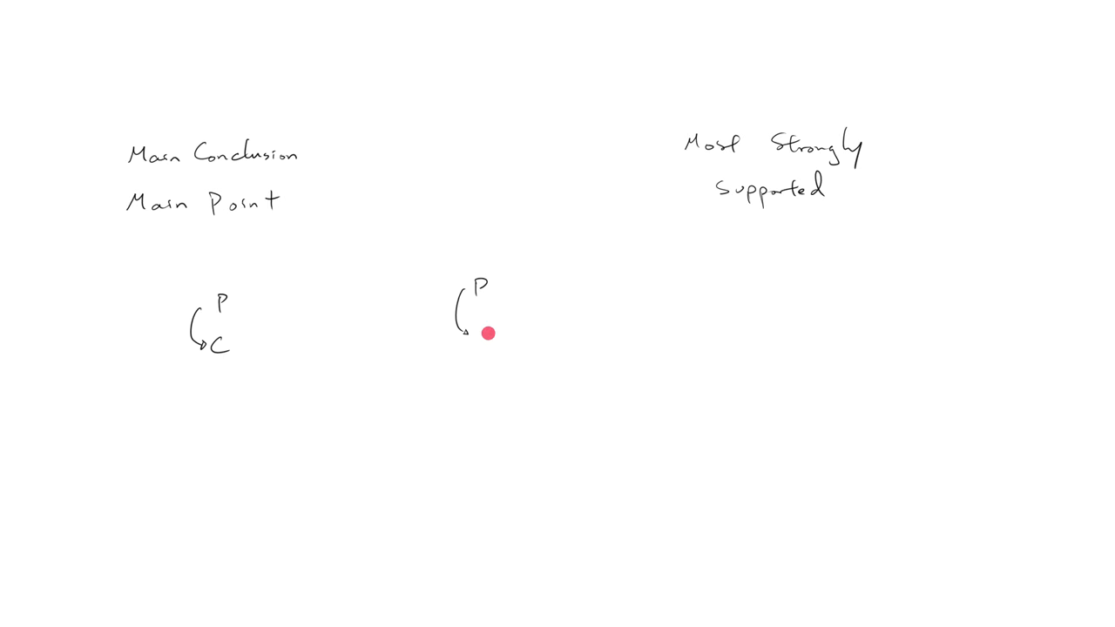
{"action": "mouse_move", "coordinate": [464, 340]}
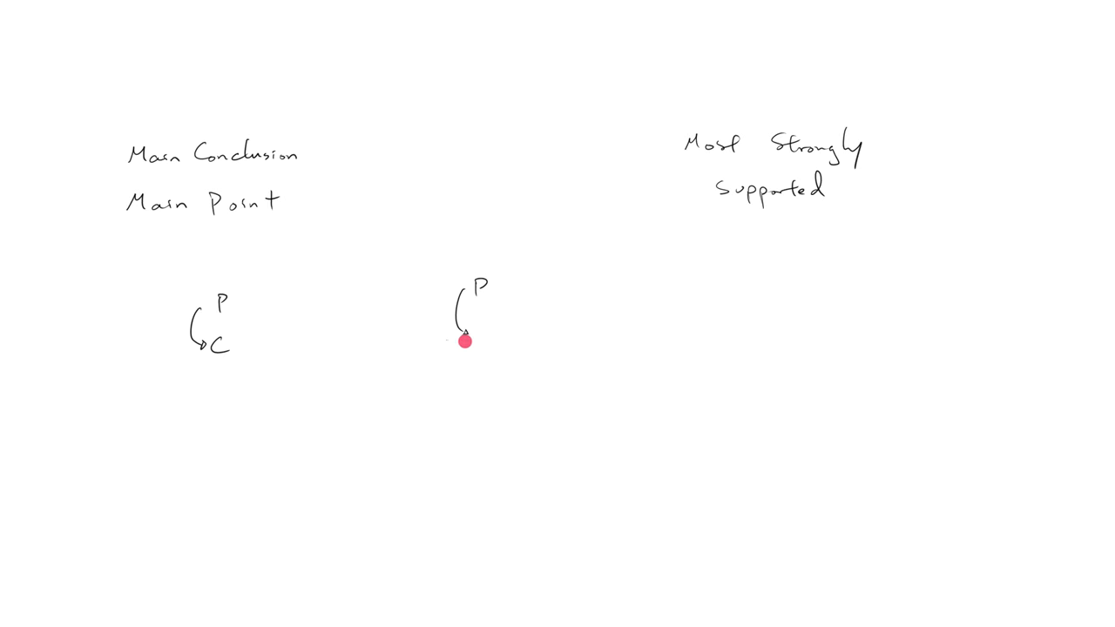
{"action": "left_click_drag", "start_coordinate": [465, 341], "coordinate": [536, 341]}
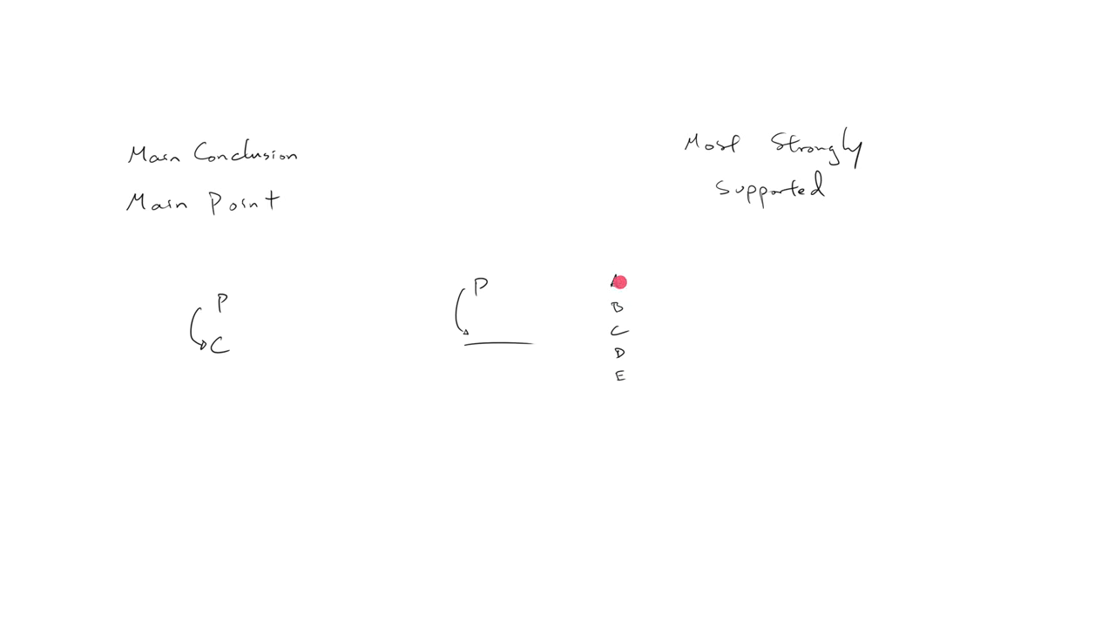
{"action": "left_click_drag", "start_coordinate": [614, 281], "coordinate": [492, 335]}
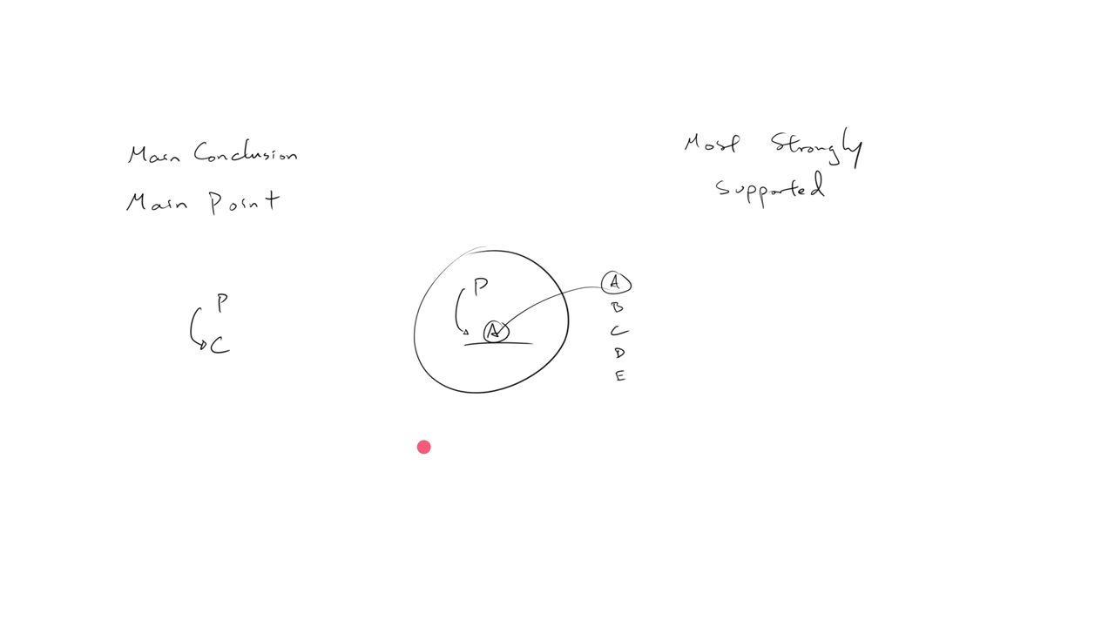
{"action": "mouse_move", "coordinate": [487, 342]}
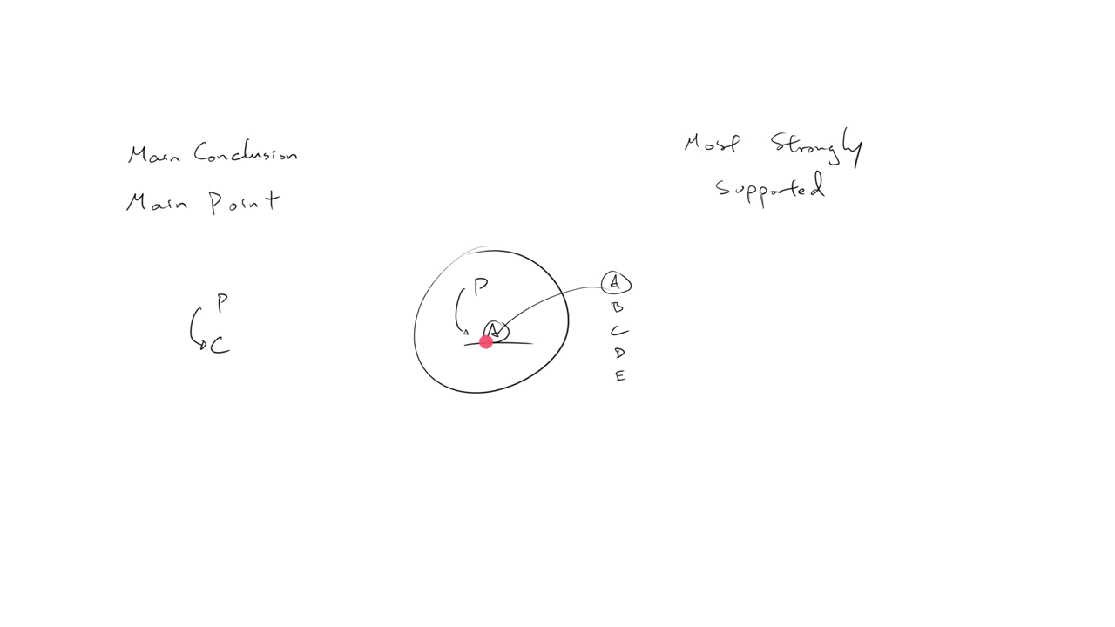
{"action": "left_click_drag", "start_coordinate": [486, 342], "coordinate": [453, 296]}
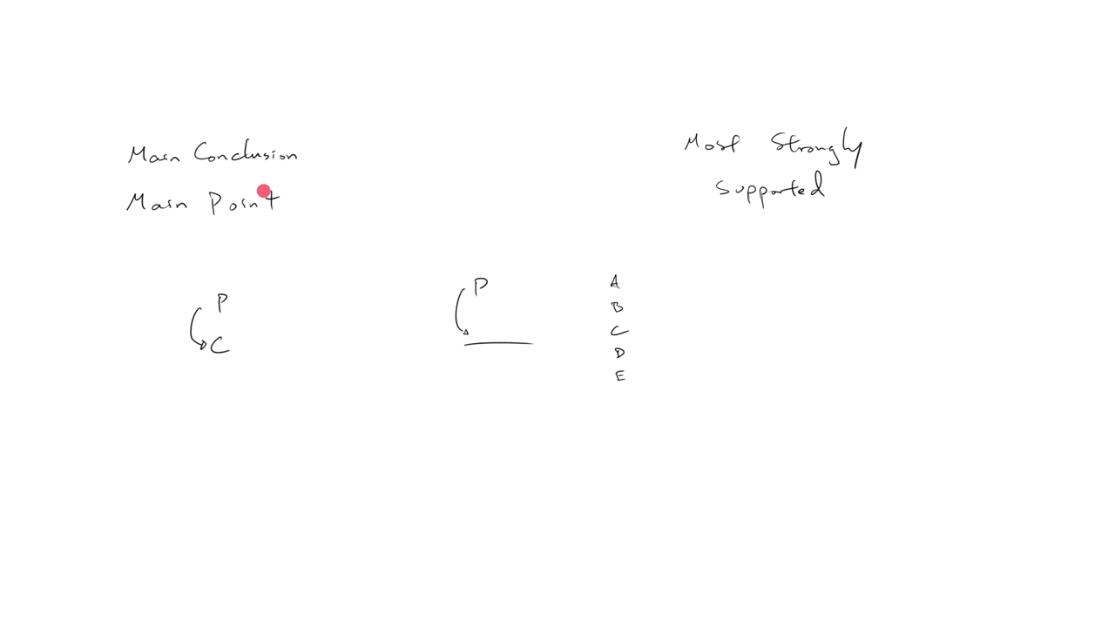
{"action": "mouse_move", "coordinate": [252, 349]}
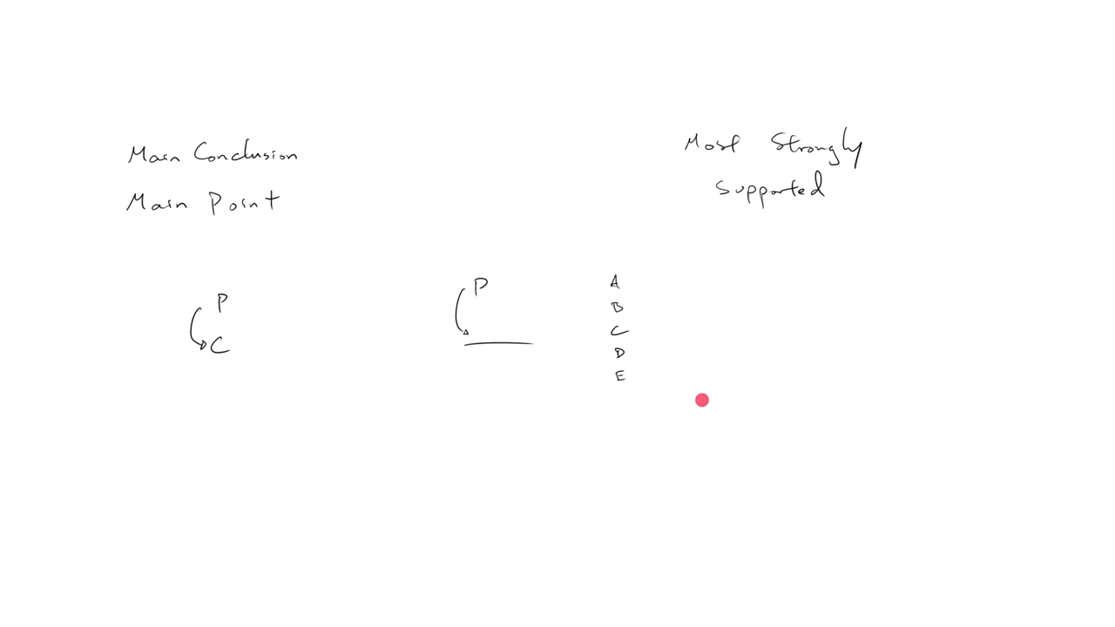
{"action": "mouse_move", "coordinate": [703, 407]}
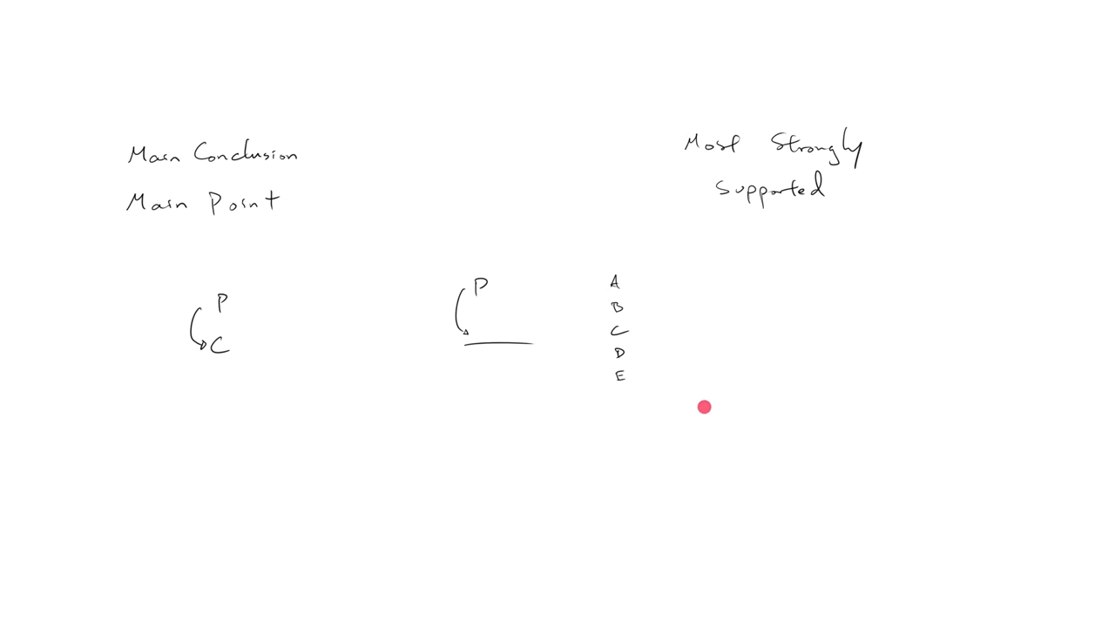
{"action": "mouse_move", "coordinate": [157, 444]}
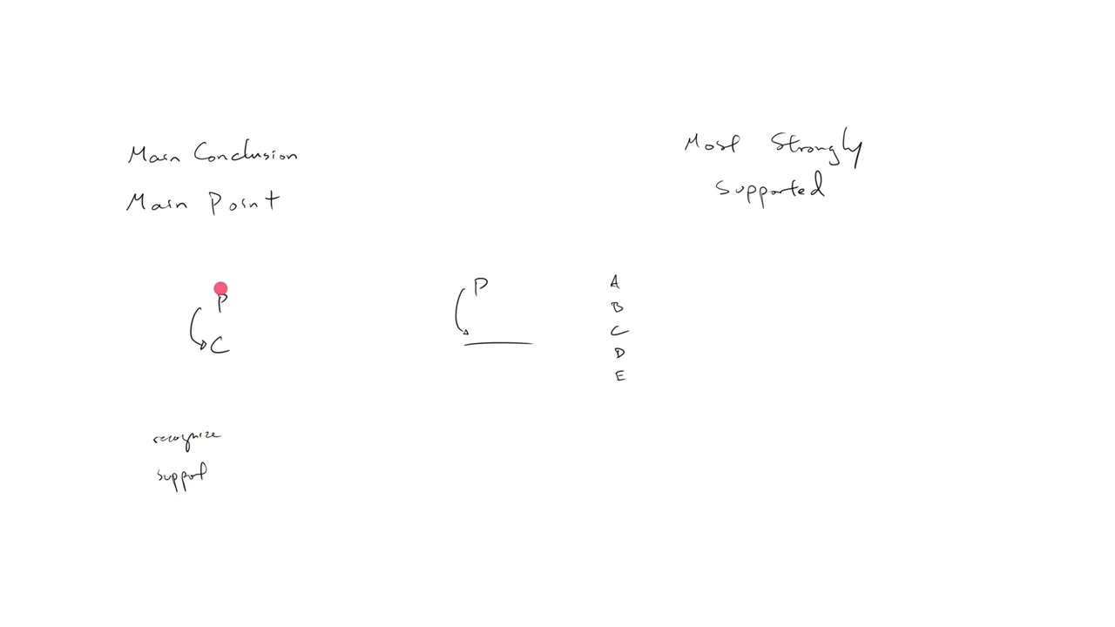
{"action": "mouse_move", "coordinate": [458, 435]}
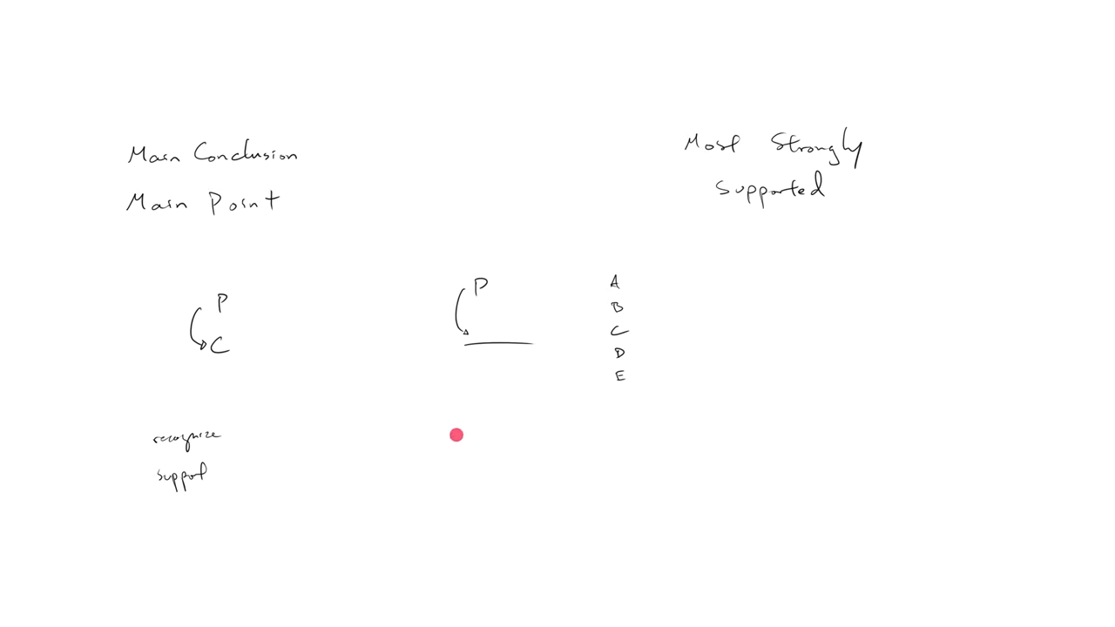
Write underlined 'recognize support' and 'Understand support' under the diagrams, and start 'MC –' at top
{"action": "type", "text": "Understand"}
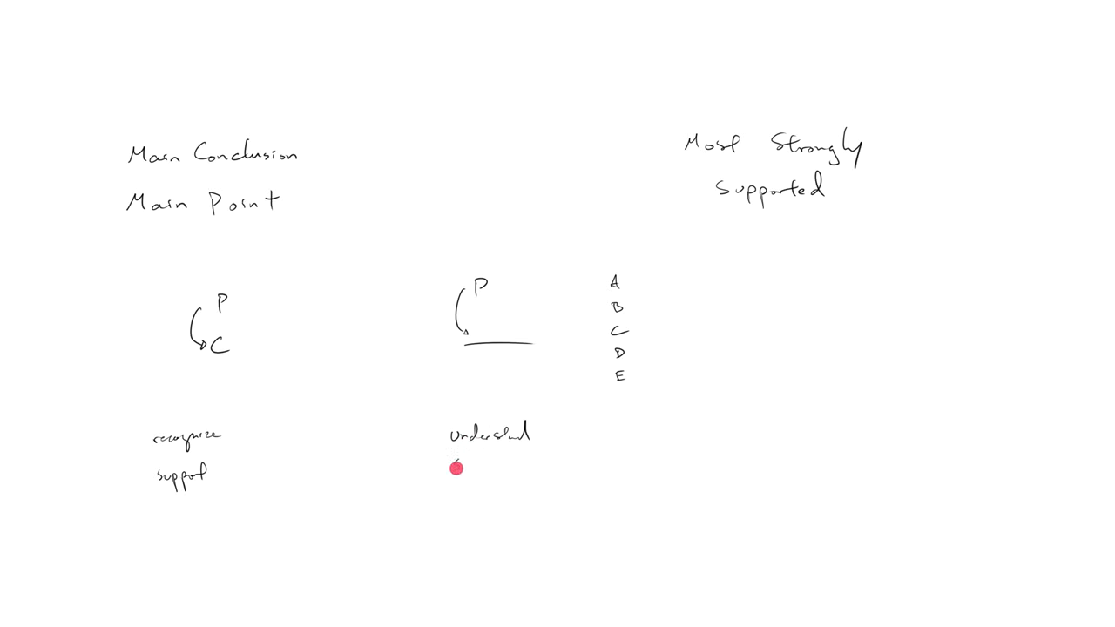
{"action": "left_click_drag", "start_coordinate": [453, 468], "coordinate": [501, 467]}
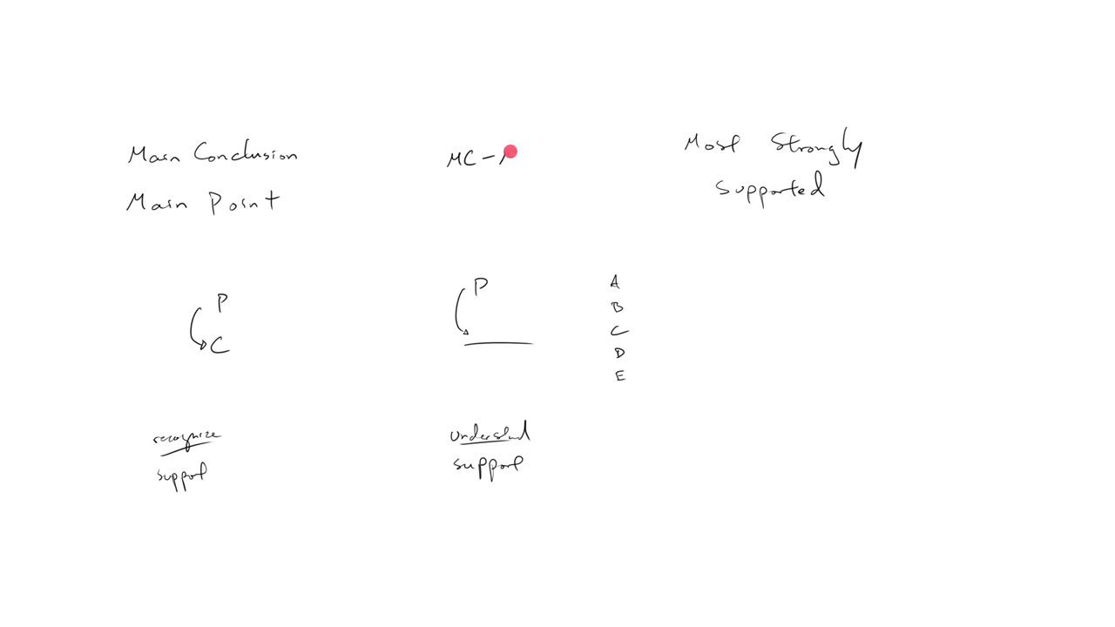
Complete the top heading as 'MC – MSS' and write 'therefore' before the blank line
{"action": "type", "text": "MSS"}
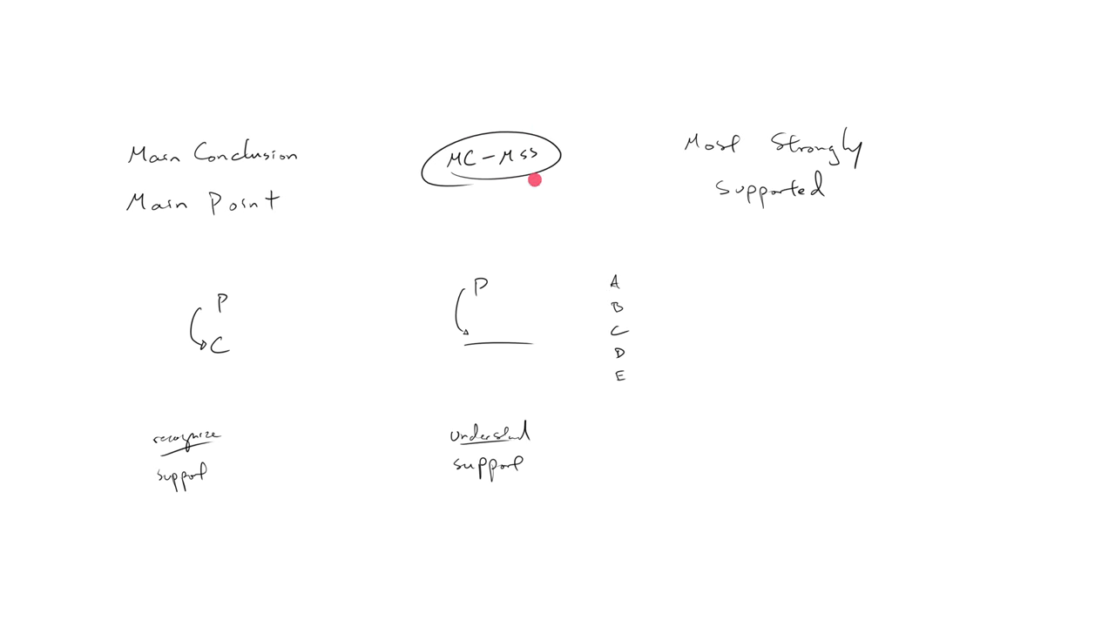
{"action": "mouse_move", "coordinate": [872, 149]}
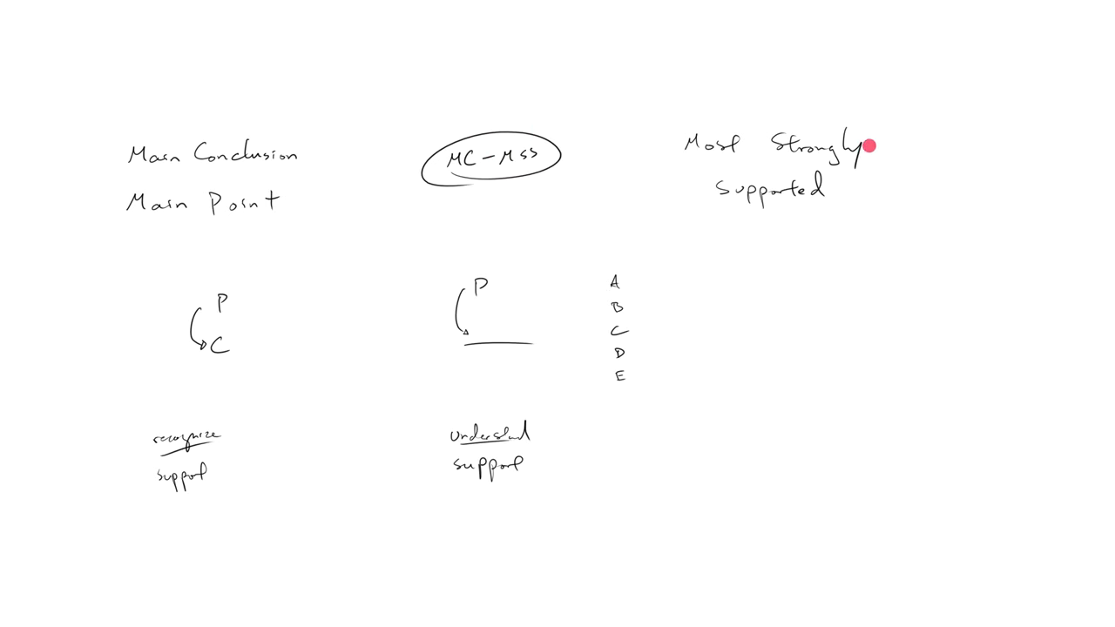
{"action": "mouse_move", "coordinate": [802, 161]}
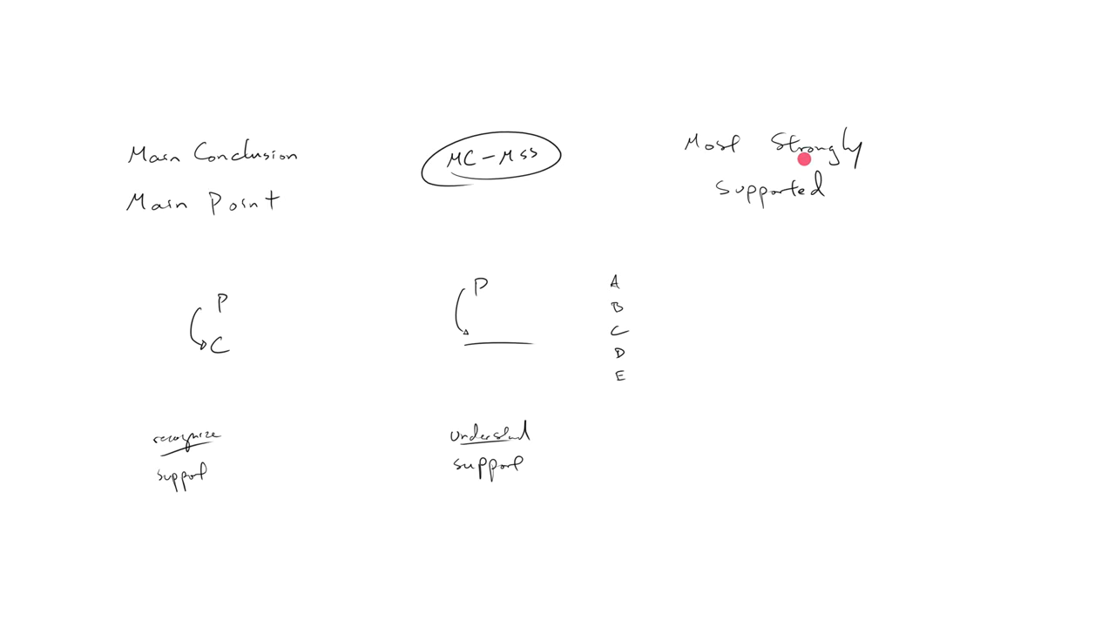
{"action": "mouse_move", "coordinate": [493, 170]}
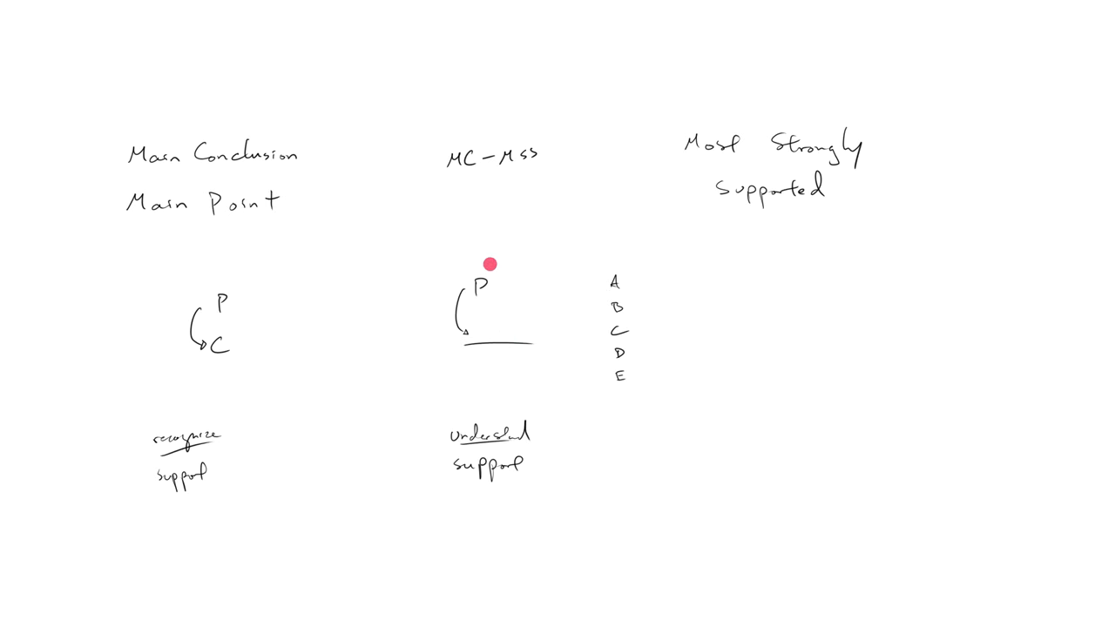
{"action": "mouse_move", "coordinate": [417, 339]}
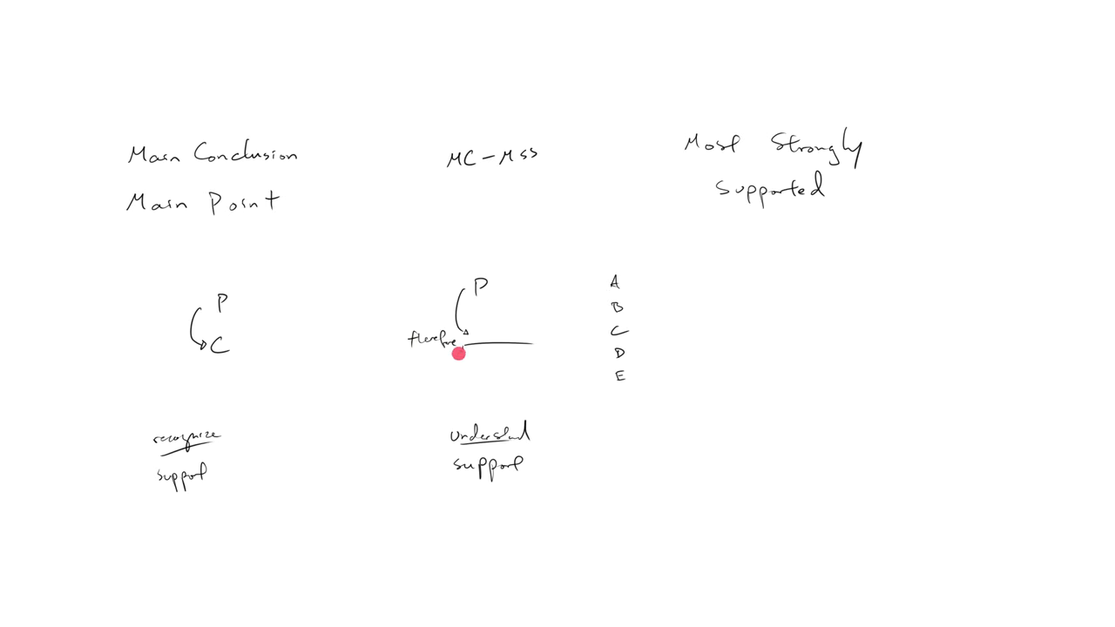
Underline 'therefore', draw an oval around 'MC – MSS', and underline 'support'
{"action": "left_click_drag", "start_coordinate": [462, 353], "coordinate": [470, 292]}
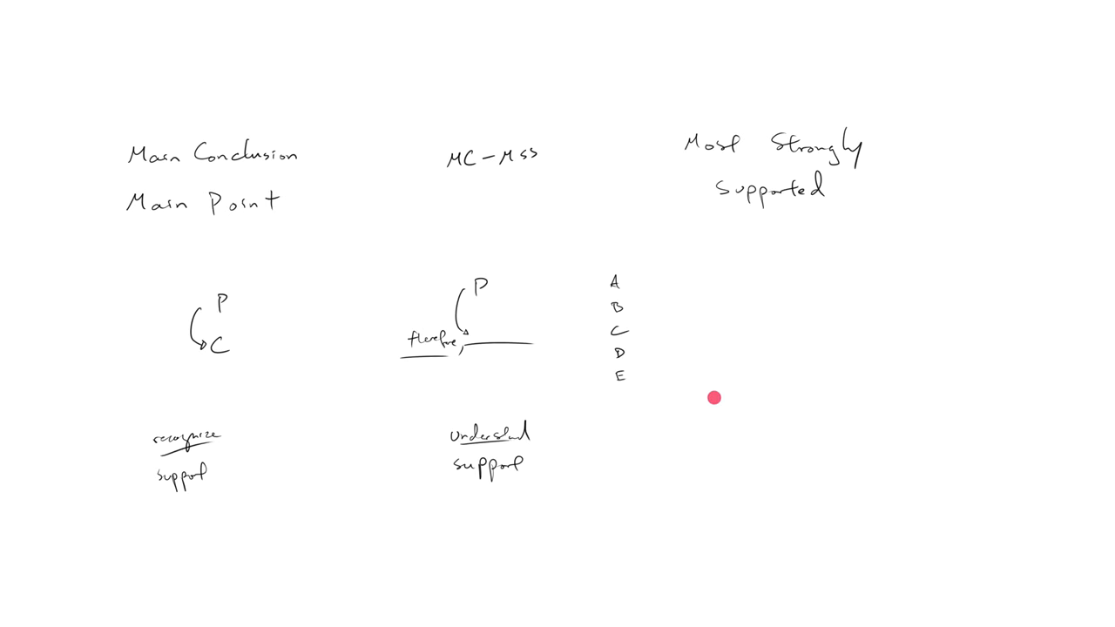
{"action": "mouse_move", "coordinate": [204, 189]}
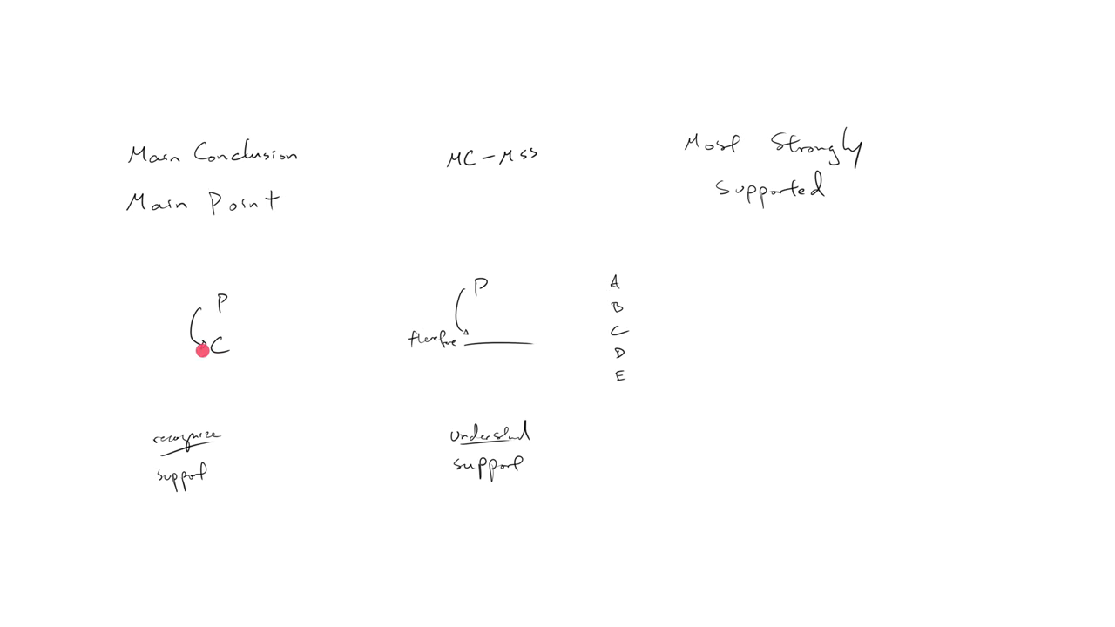
{"action": "mouse_move", "coordinate": [529, 211]}
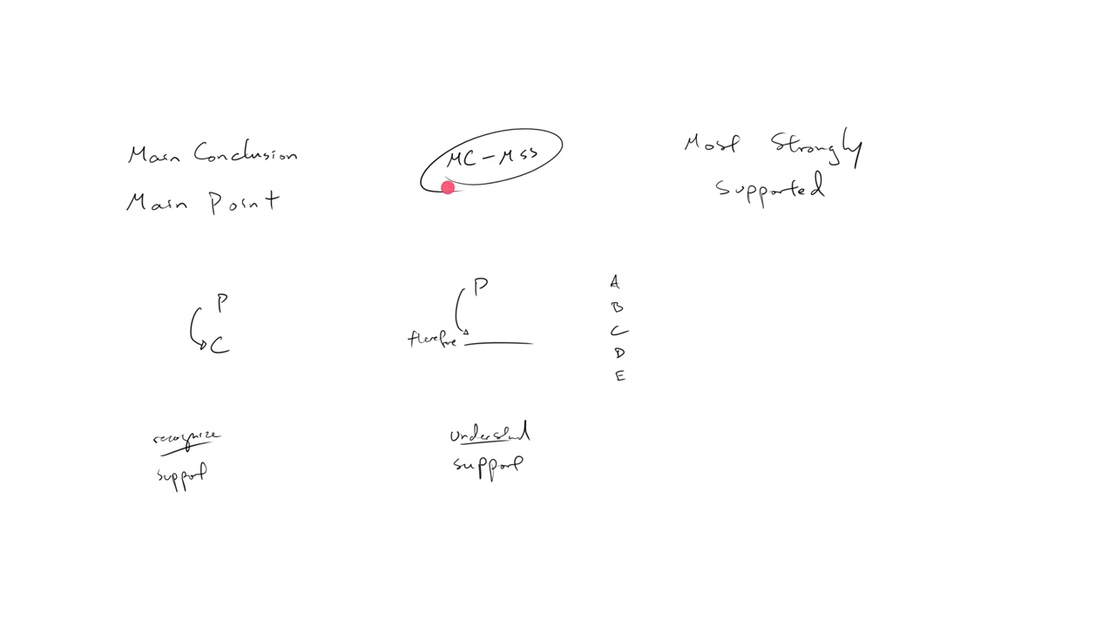
{"action": "mouse_move", "coordinate": [803, 161]}
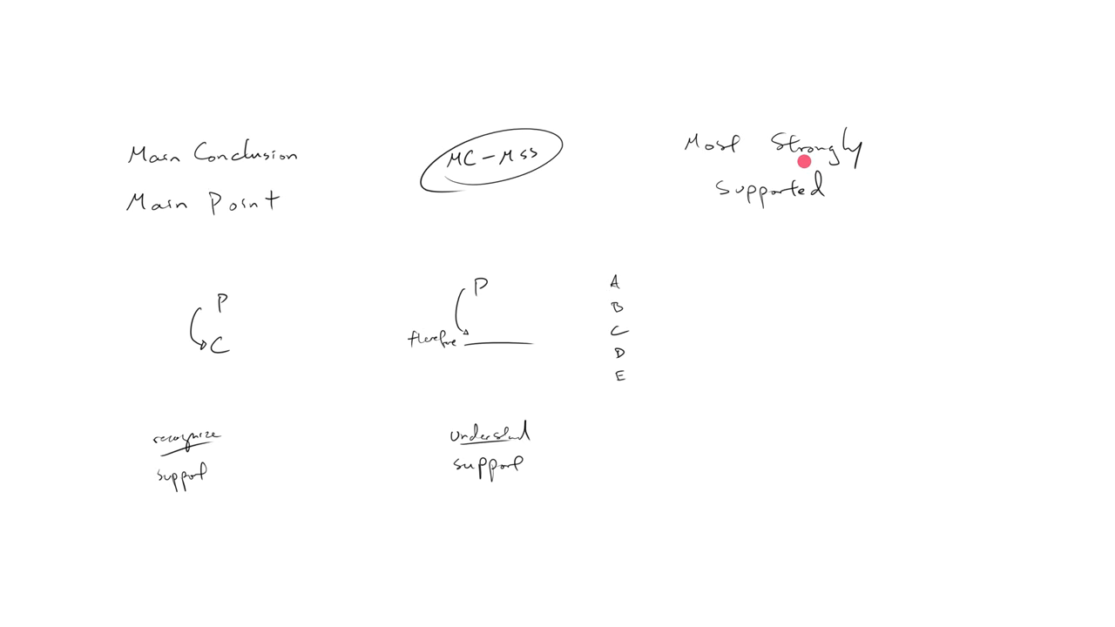
{"action": "mouse_move", "coordinate": [515, 169]}
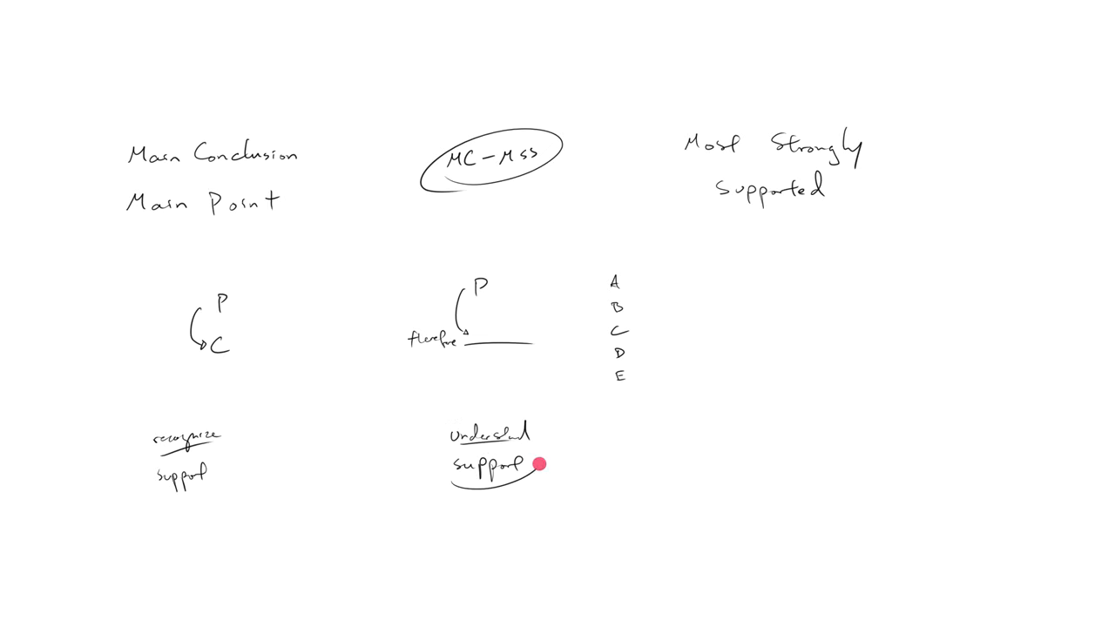
{"action": "mouse_move", "coordinate": [576, 497]}
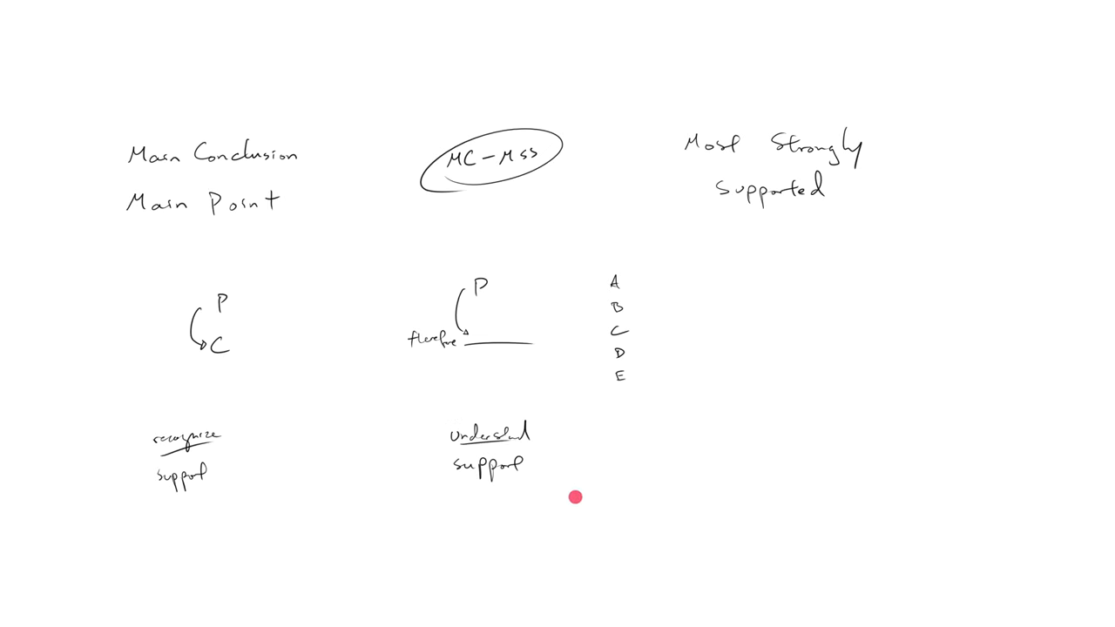